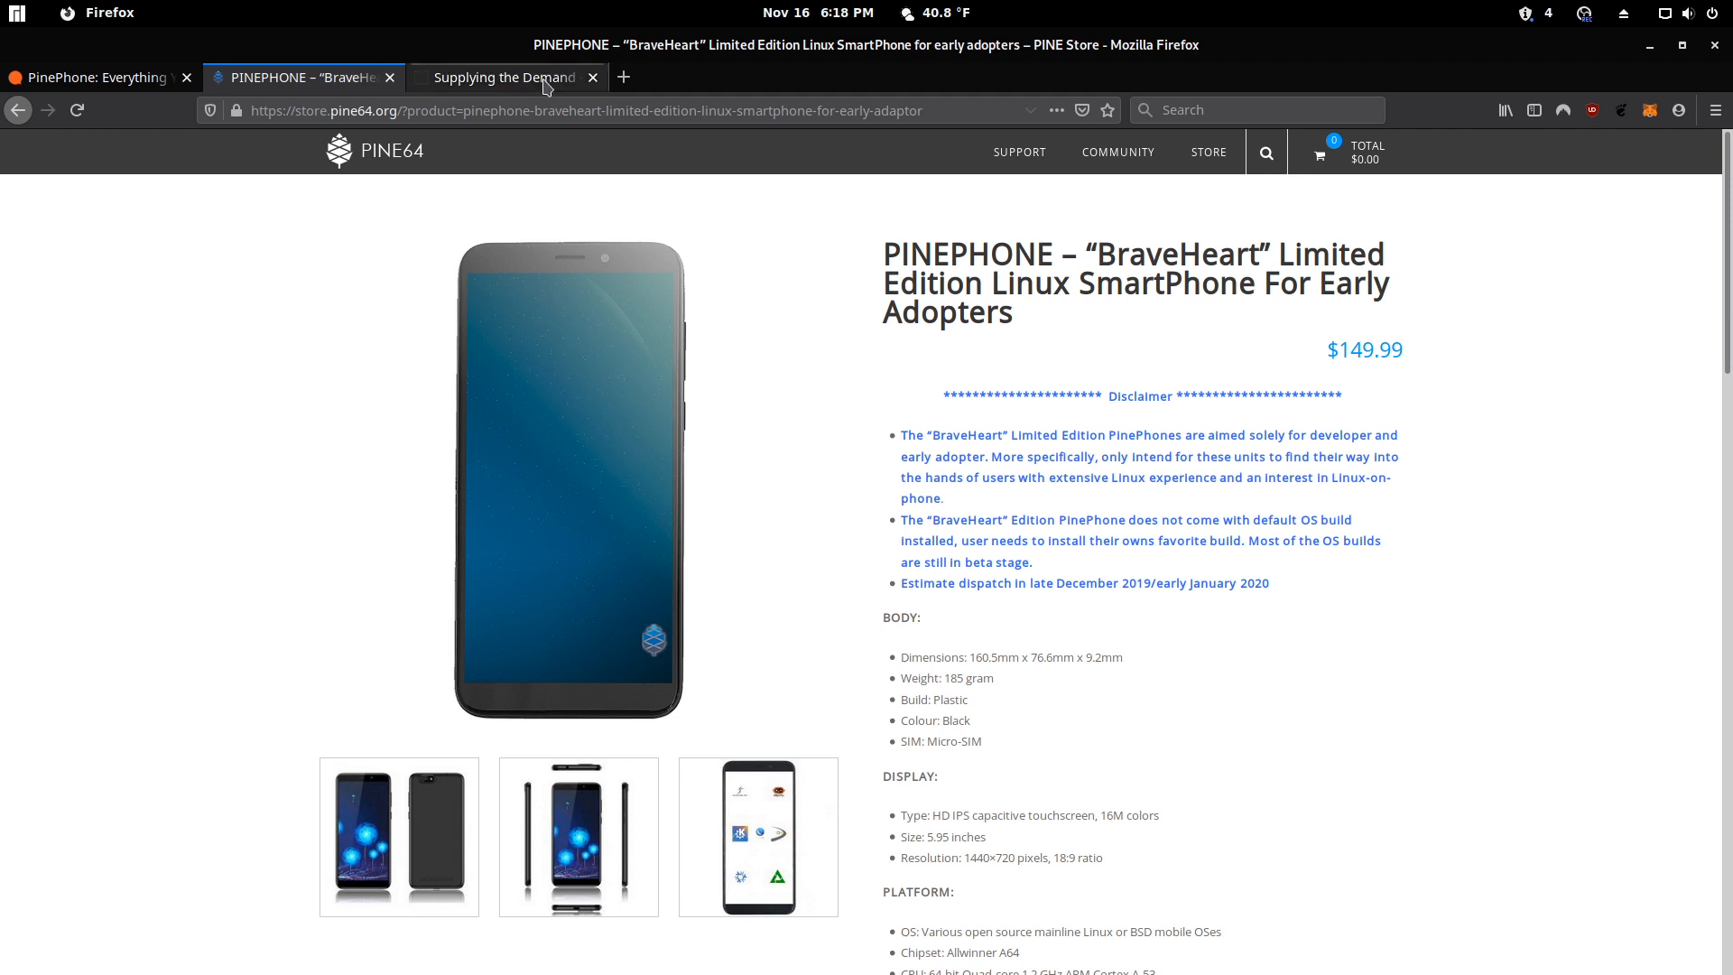
{"action": "mouse_move", "coordinate": [503, 77]}
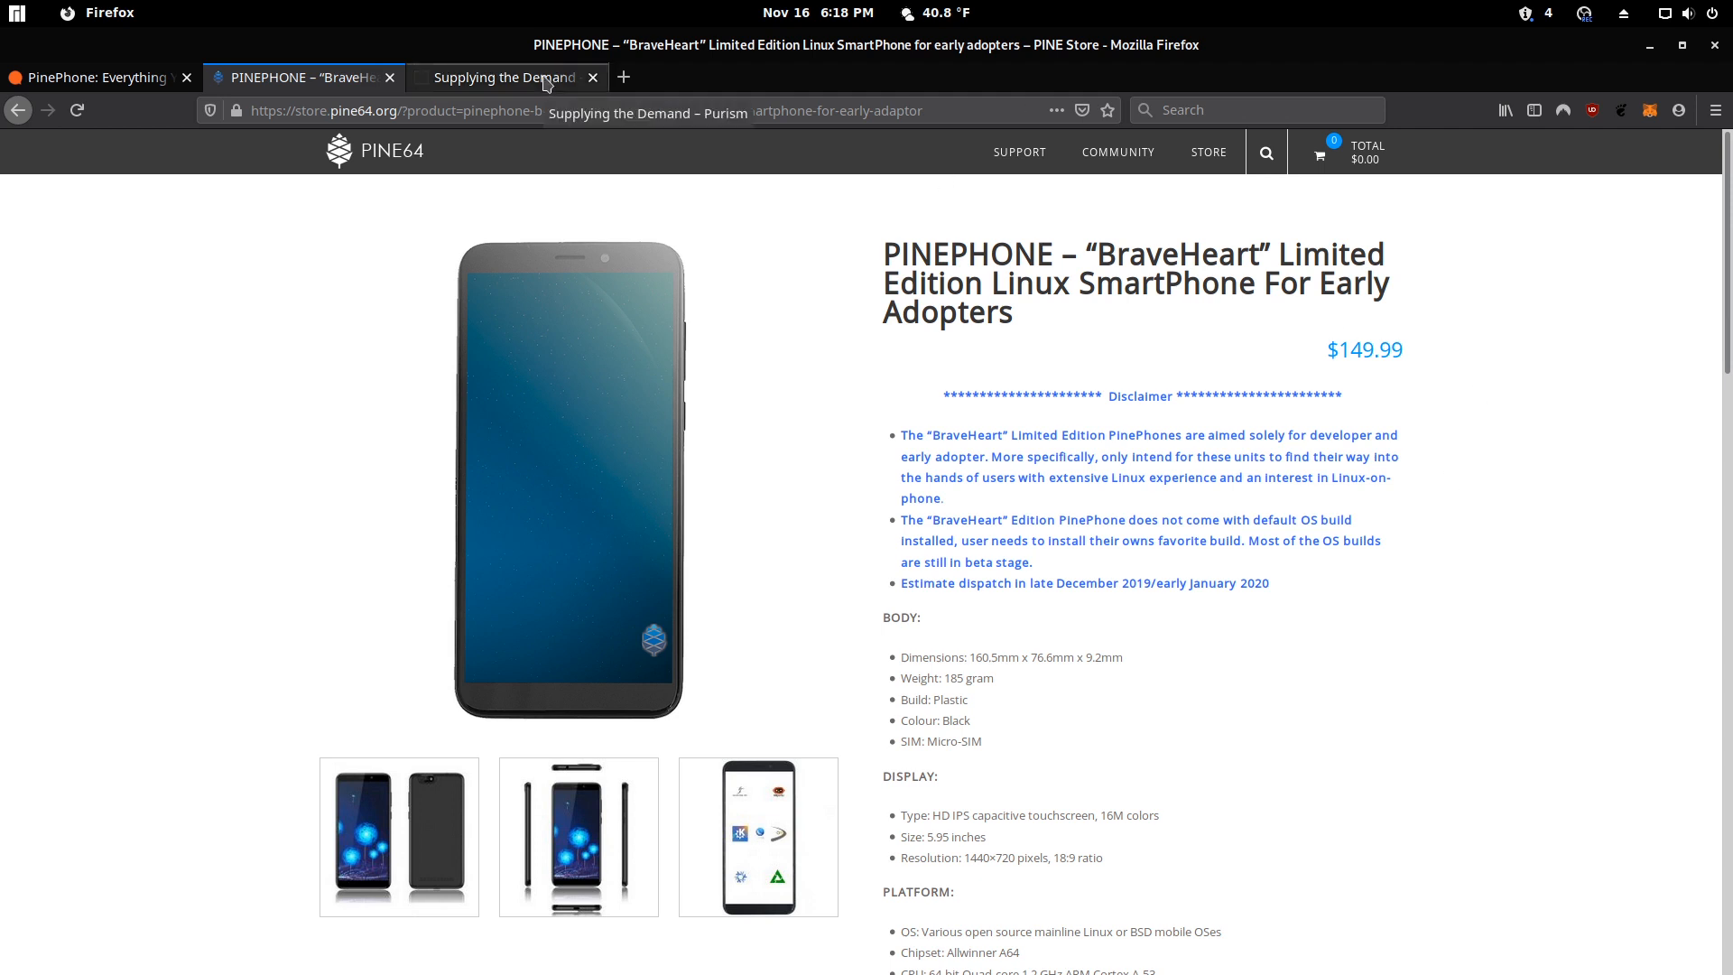
- Return to Purism's 'Supplying the Demand' post at the Librem 5 Aspen-to-Evergreen batch updates
{"action": "left_click", "coordinate": [503, 77]}
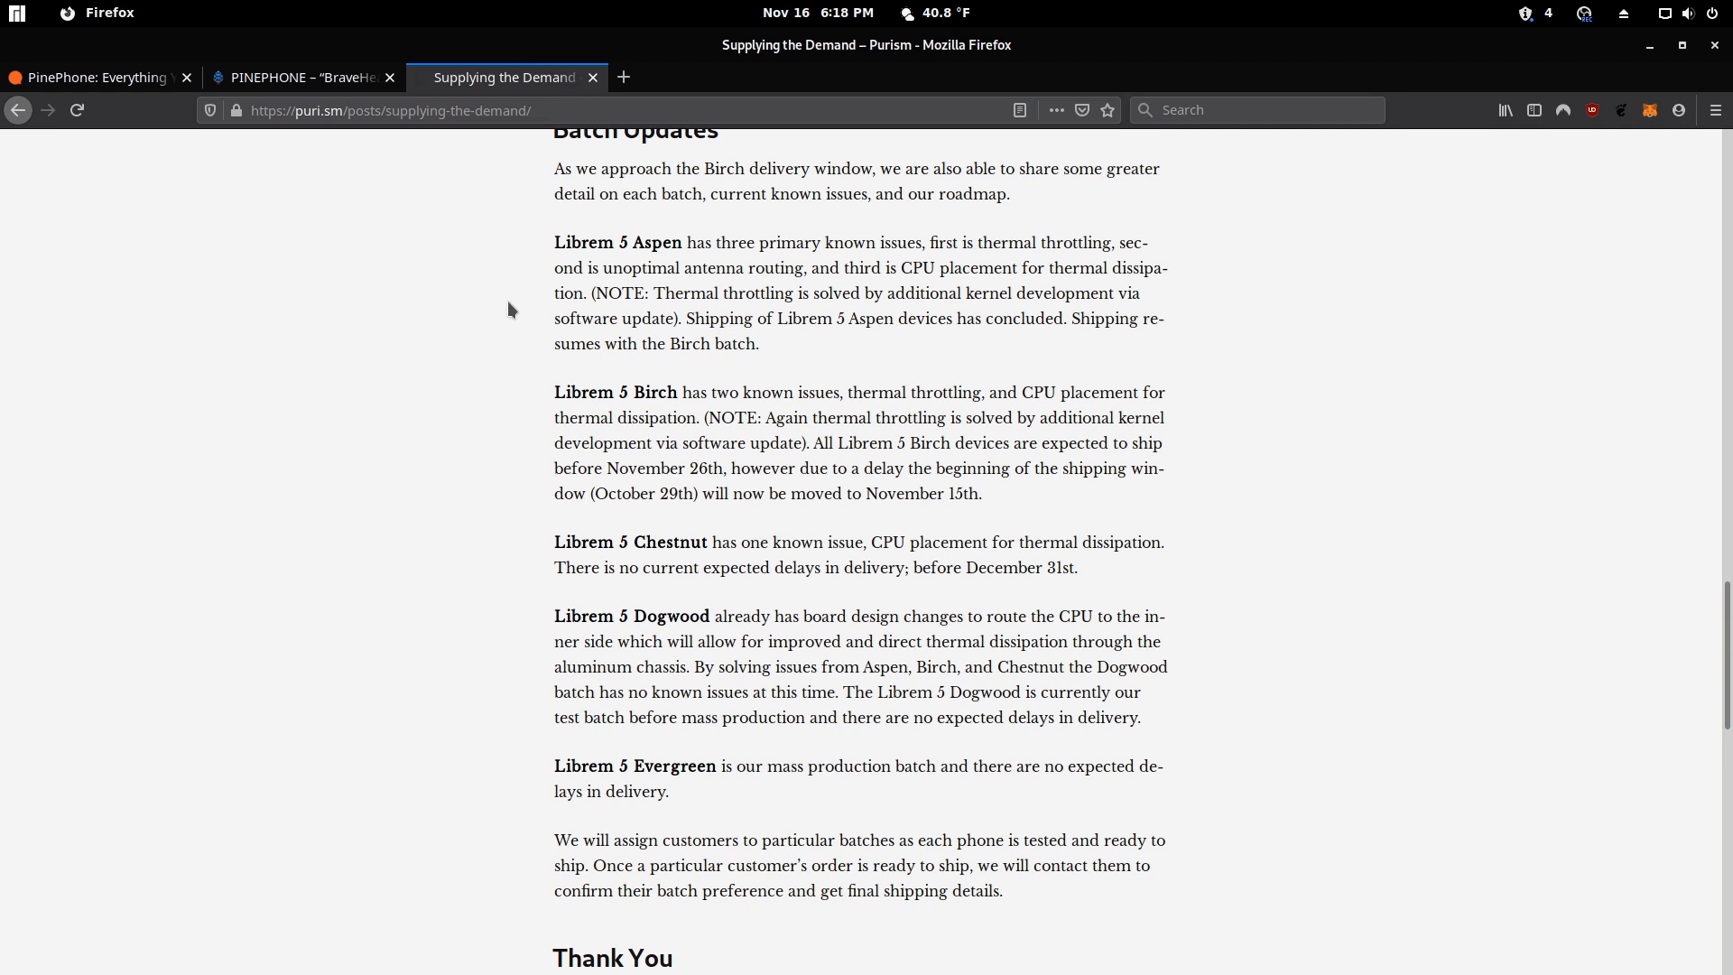
{"action": "mouse_move", "coordinate": [520, 295]}
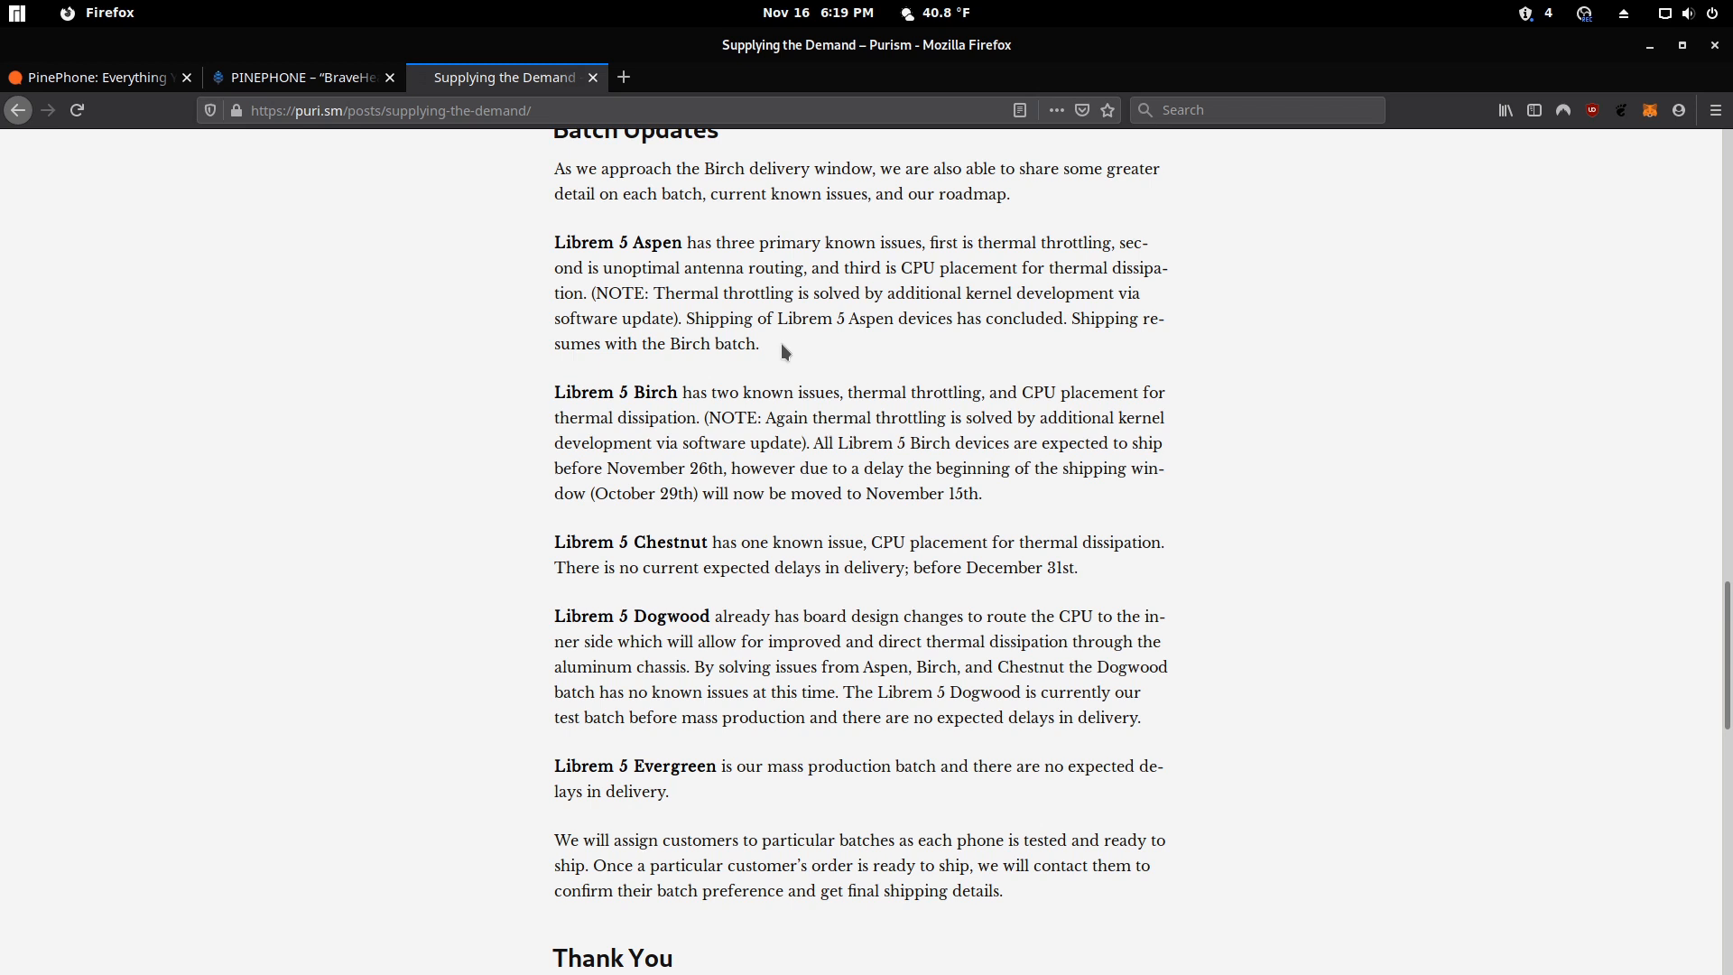
{"action": "mouse_move", "coordinate": [417, 351]}
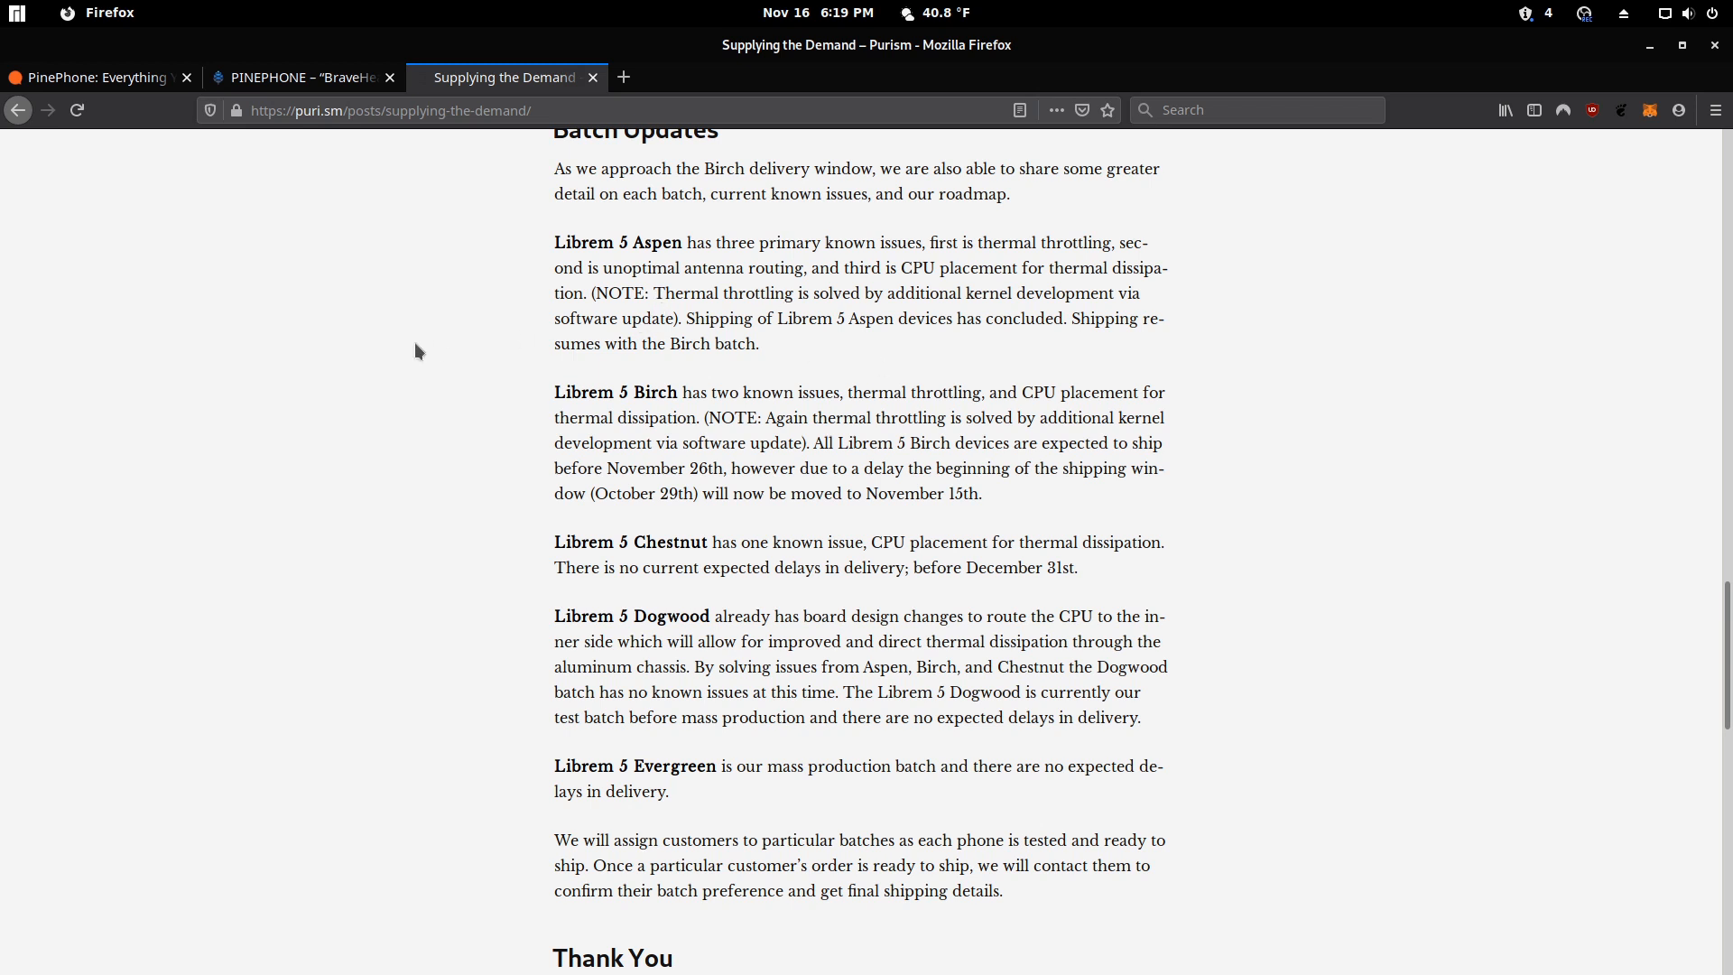
{"action": "mouse_move", "coordinate": [464, 373]}
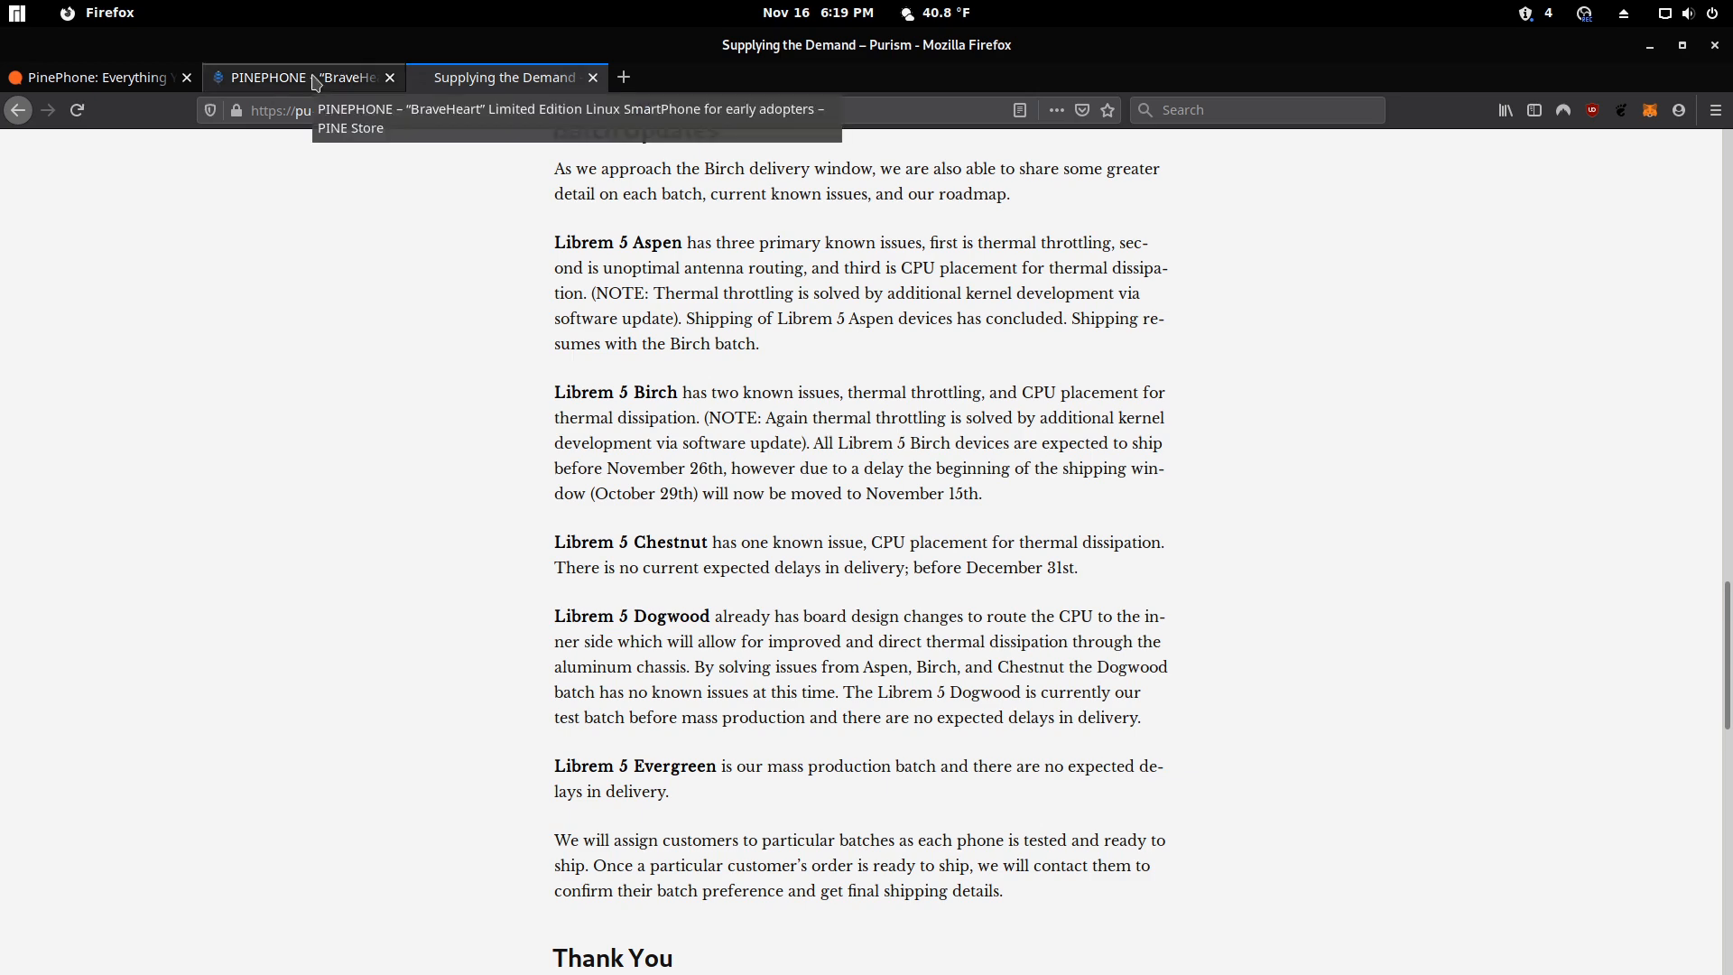
- View the BraveHeart PinePhone listing, then OMG Ubuntu's $699 Librem 5 vs $149 PinePhone graphic
{"action": "left_click", "coordinate": [299, 78]}
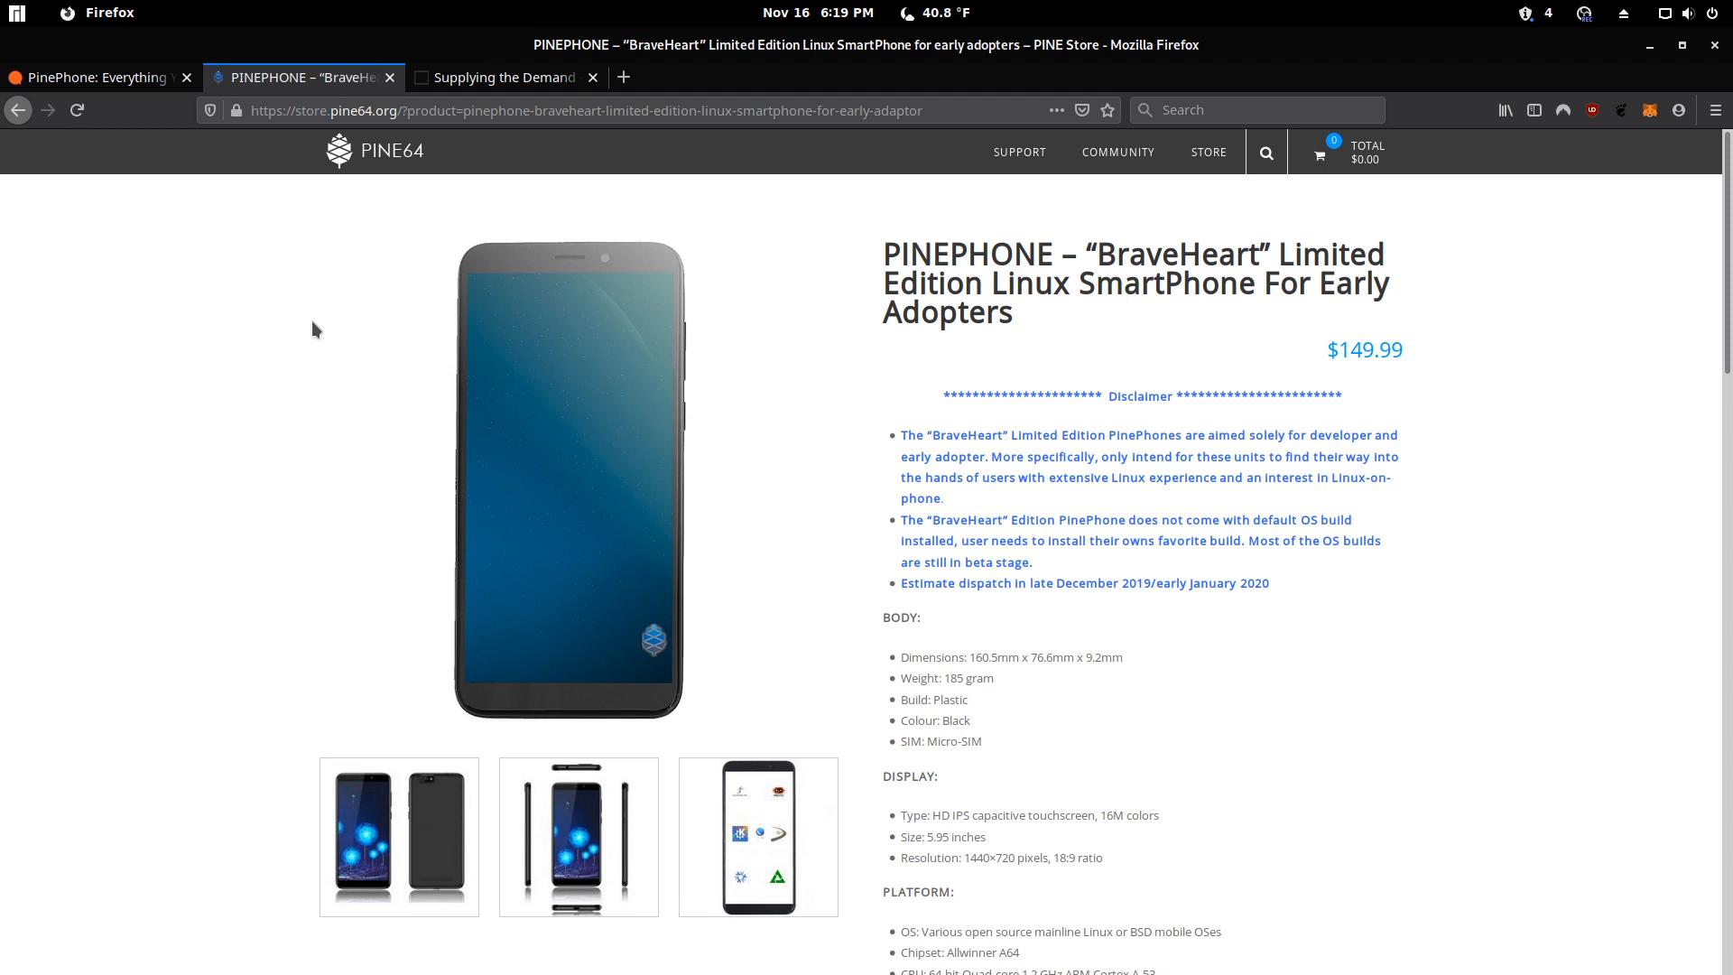
{"action": "left_click", "coordinate": [99, 77]}
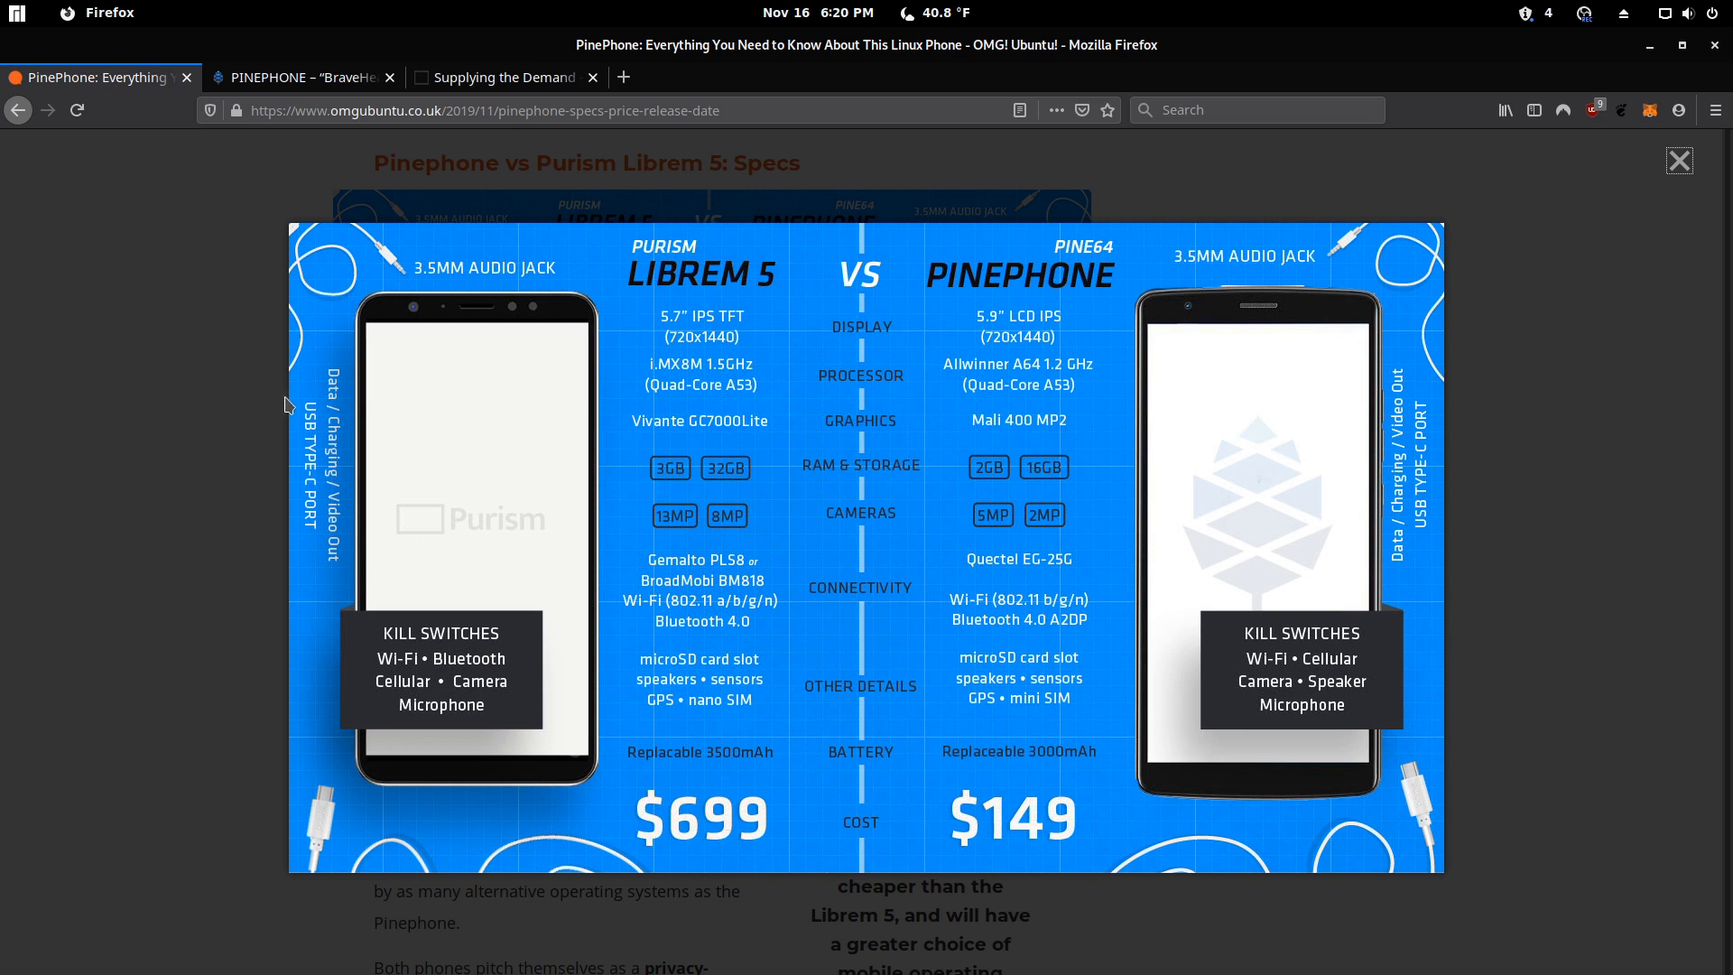
{"action": "mouse_move", "coordinate": [122, 415]}
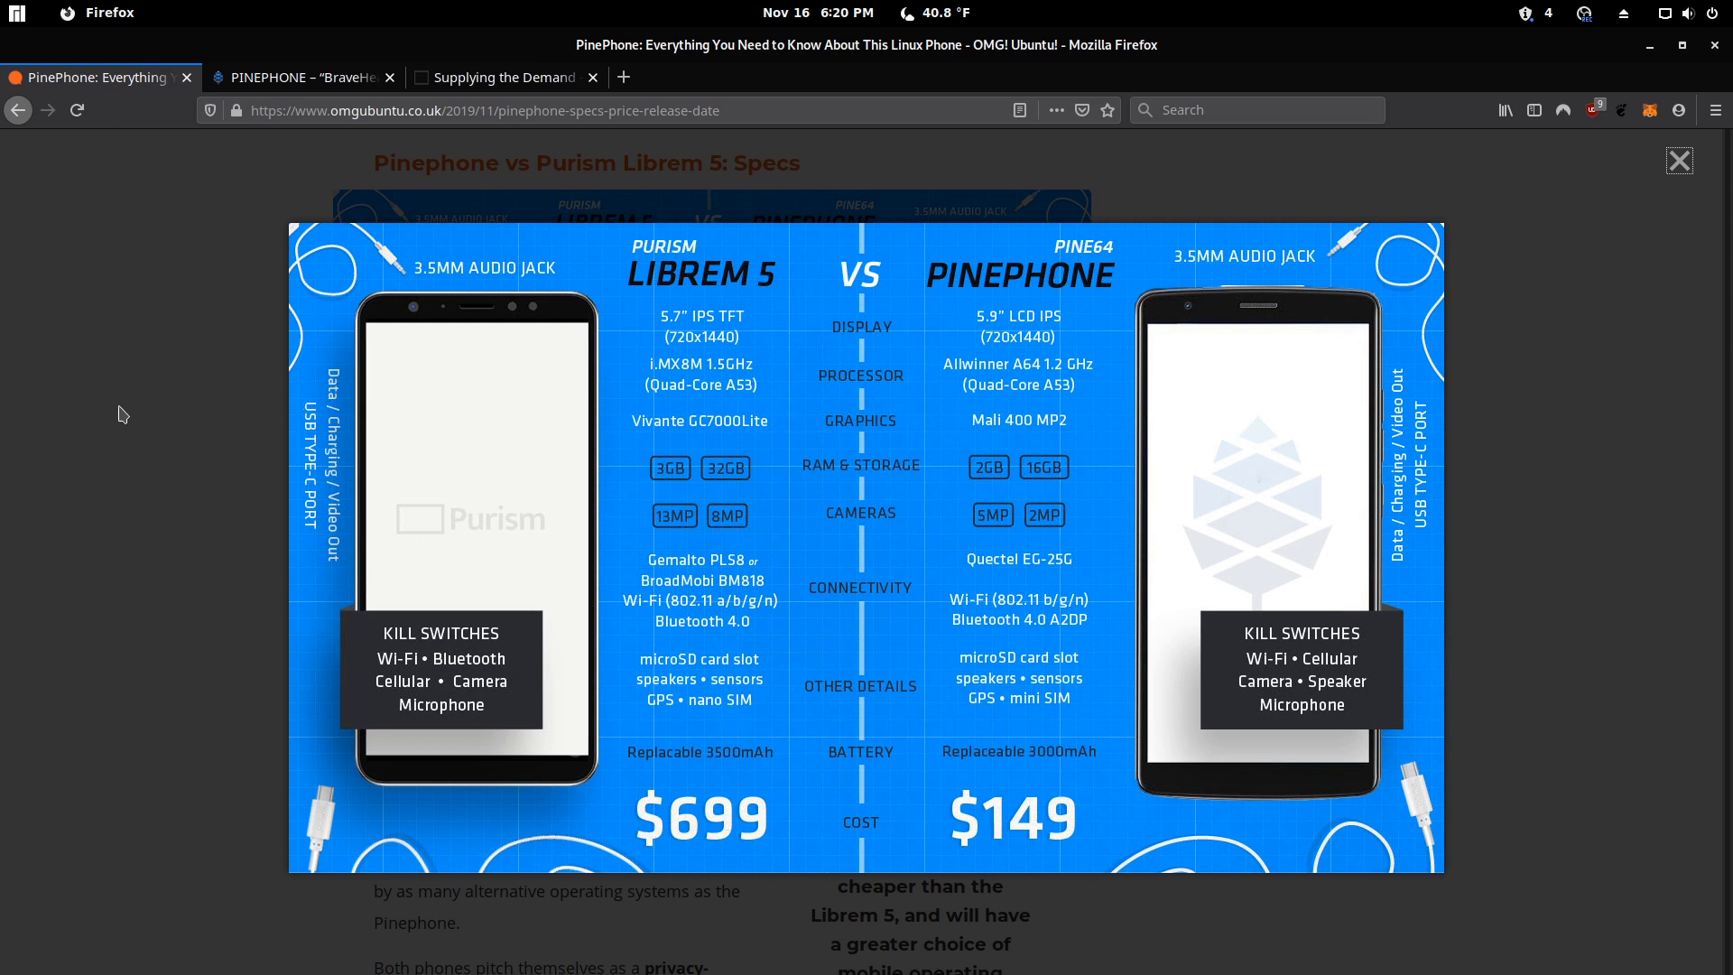